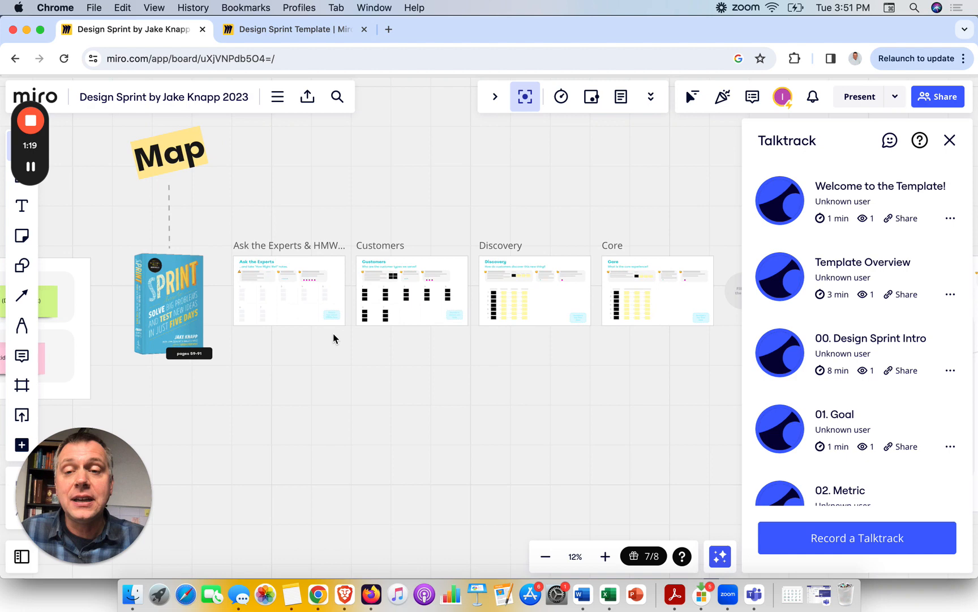
# Step: Start the 'Welcome to the Template!' Talktrack walkthrough and change its playback speed
pyautogui.click(604, 556)
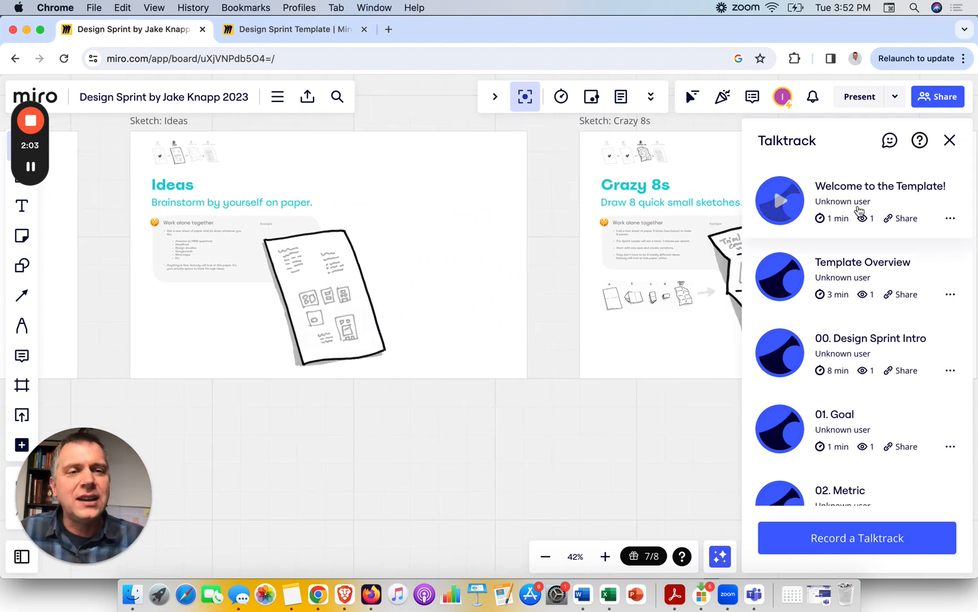
pyautogui.click(949, 139)
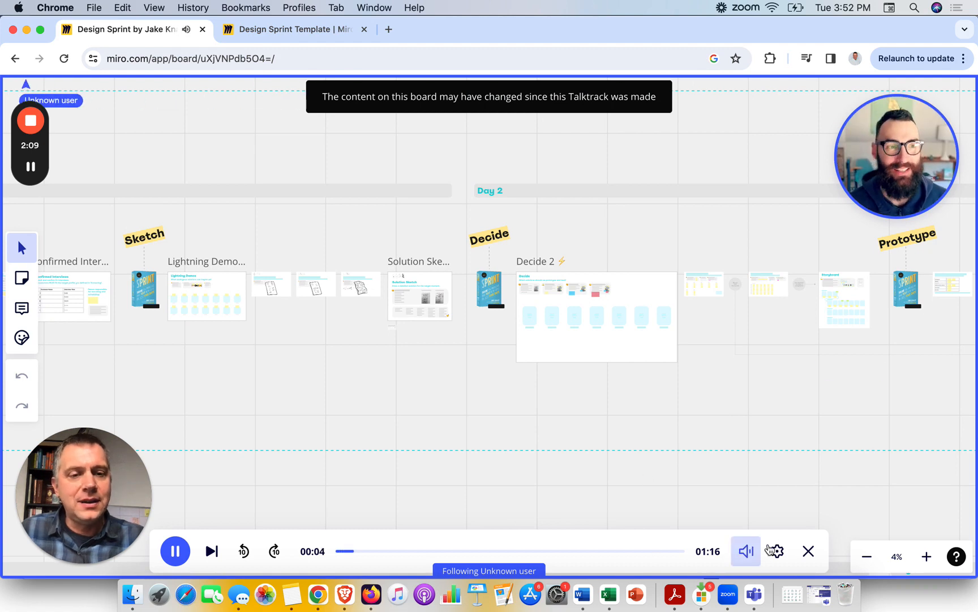
pyautogui.click(776, 551)
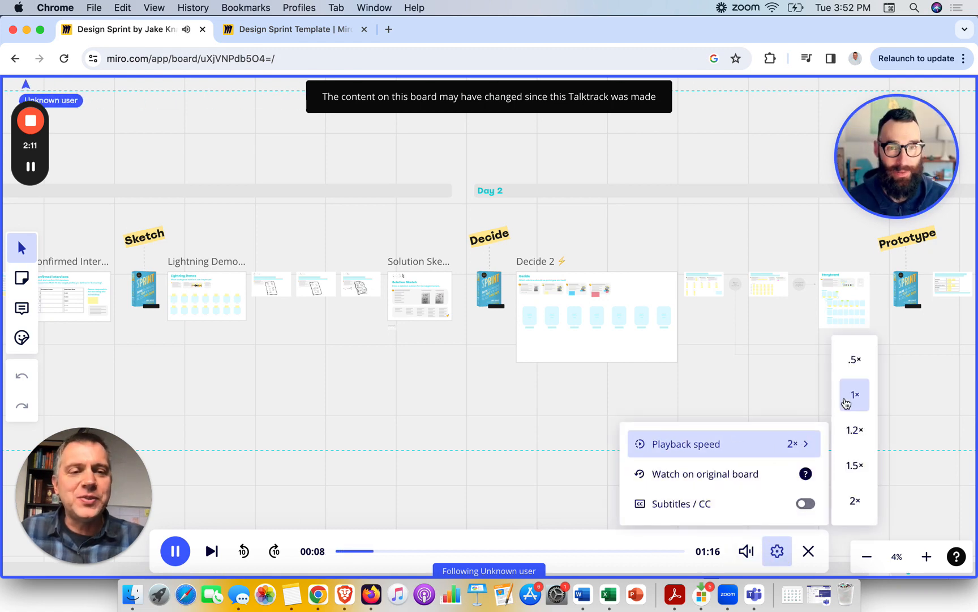
pyautogui.click(776, 550)
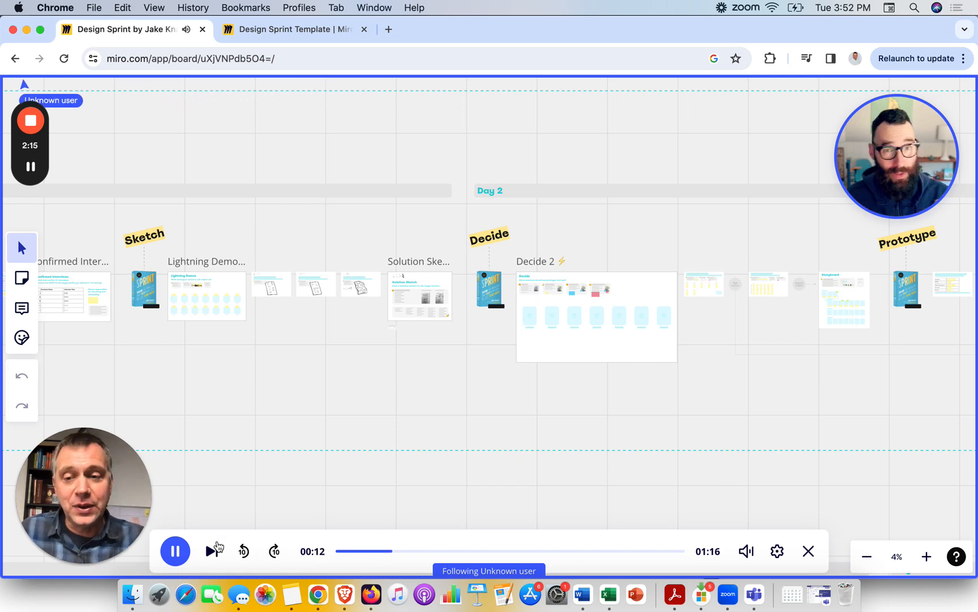
# Step: Pause the welcome walkthrough partway through, around 00:13 of 01:16
pyautogui.click(174, 551)
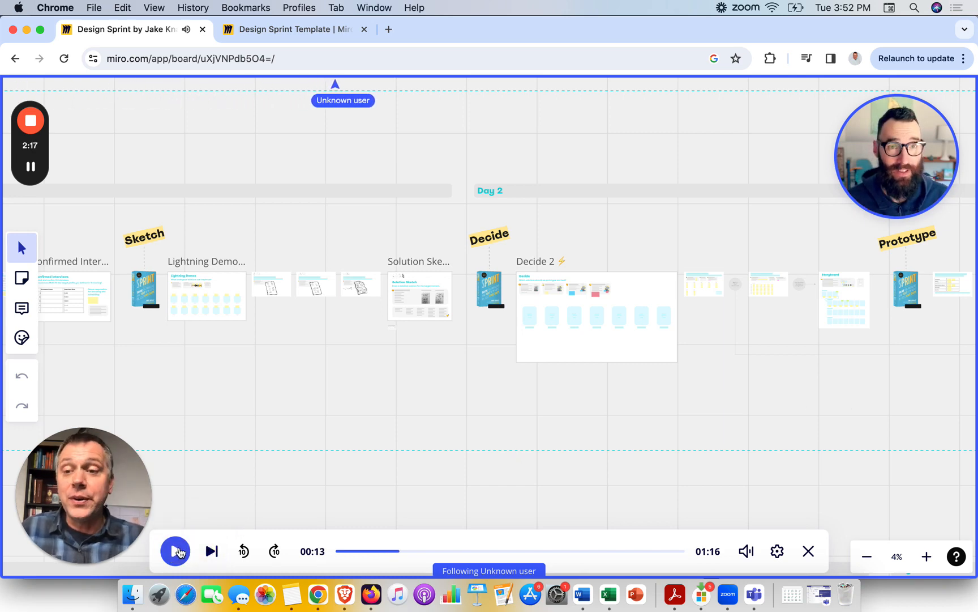
pyautogui.click(174, 551)
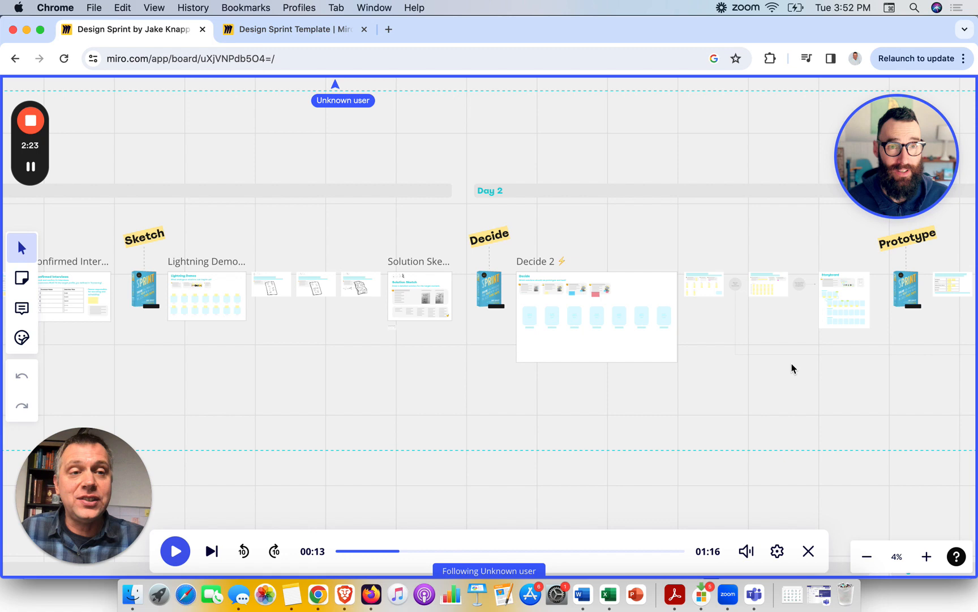
pyautogui.moveTo(733, 371)
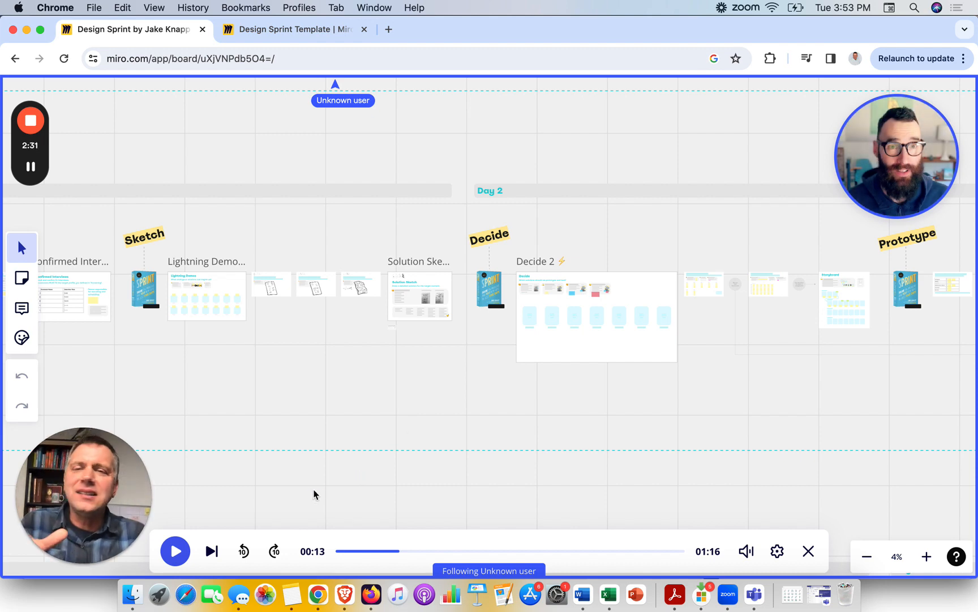
pyautogui.moveTo(286, 498)
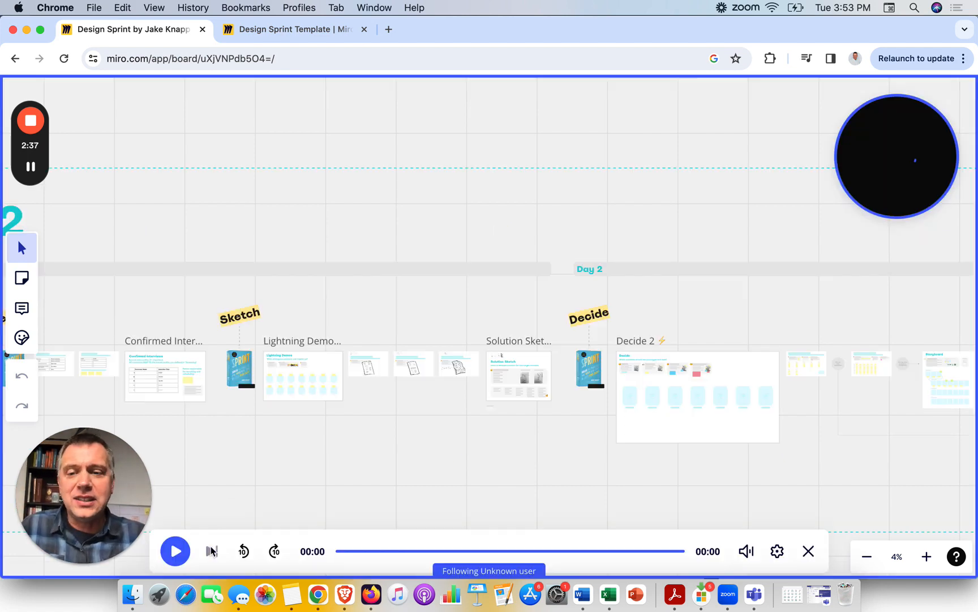
# Step: Skip forward through the Design Sprint intro walkthroughs using Play next
pyautogui.click(176, 550)
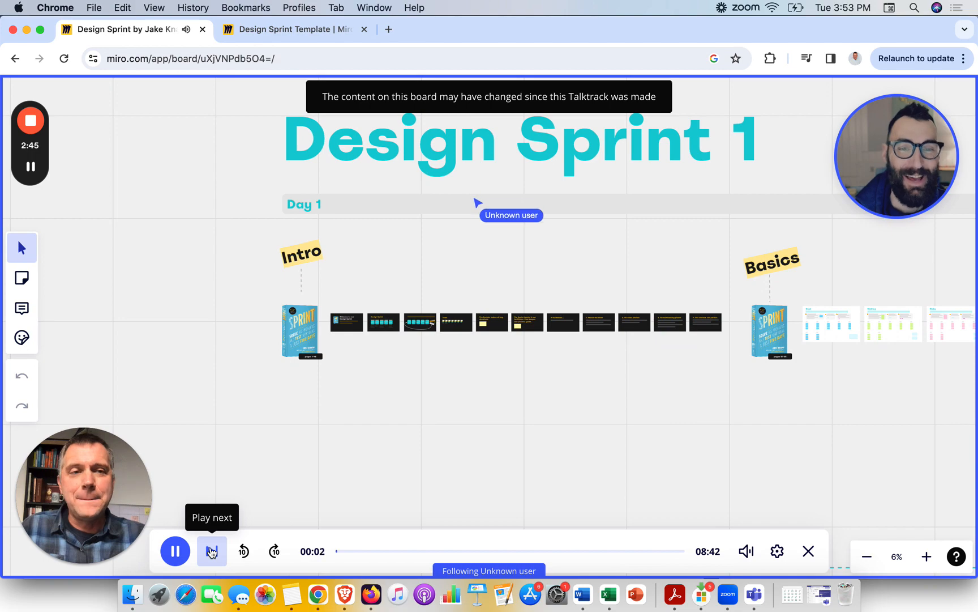
pyautogui.click(212, 552)
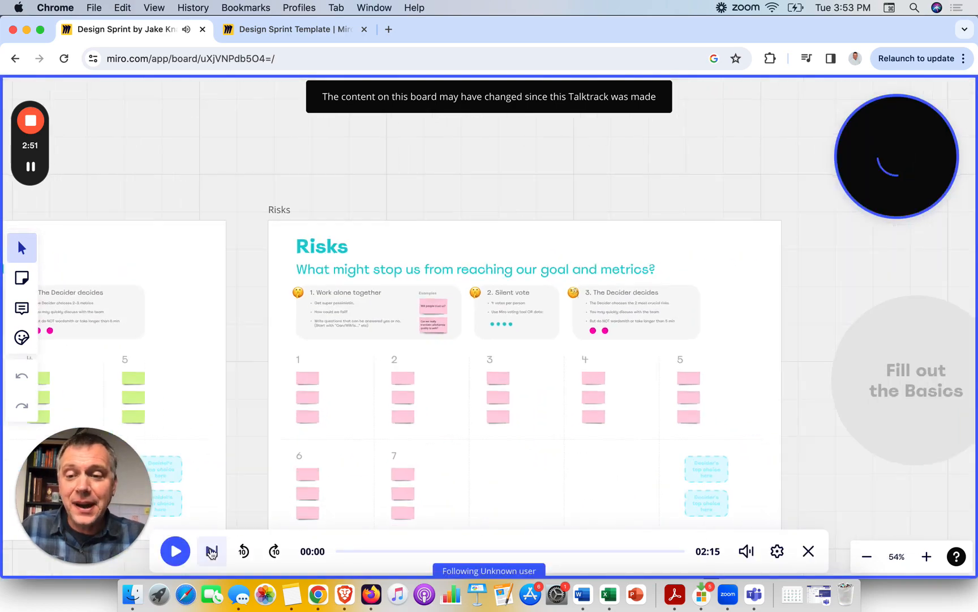
pyautogui.click(212, 551)
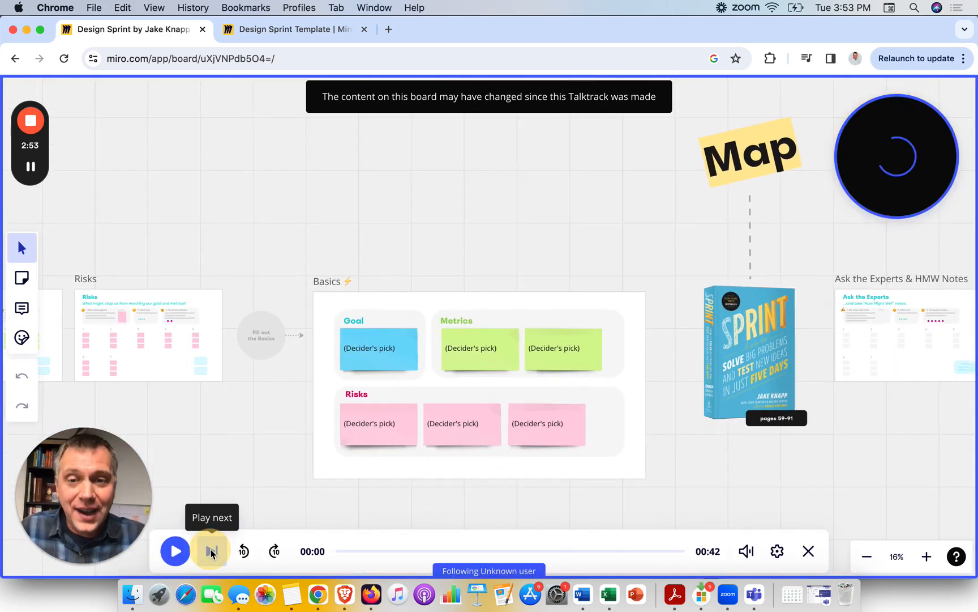
pyautogui.click(212, 551)
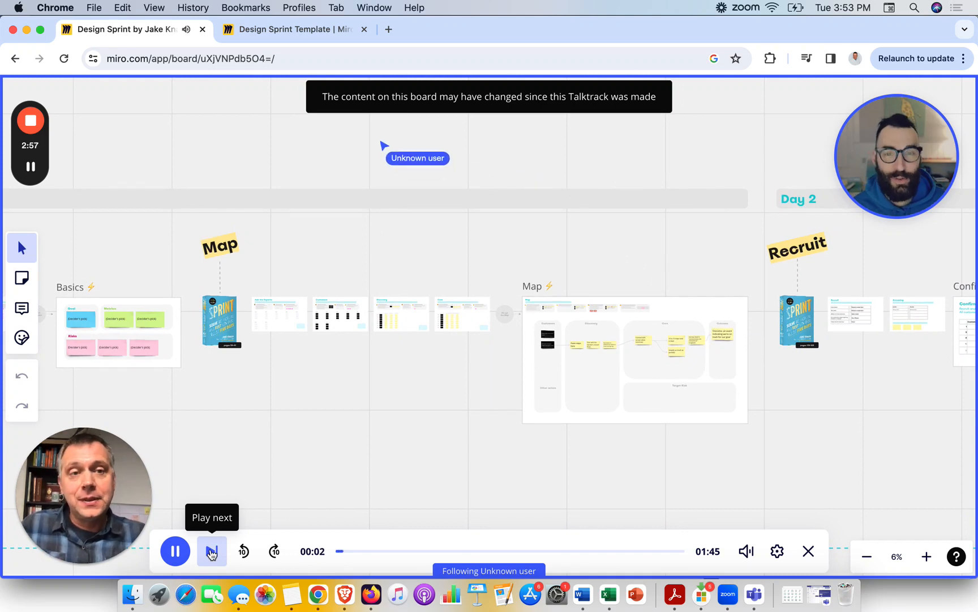
pyautogui.click(175, 550)
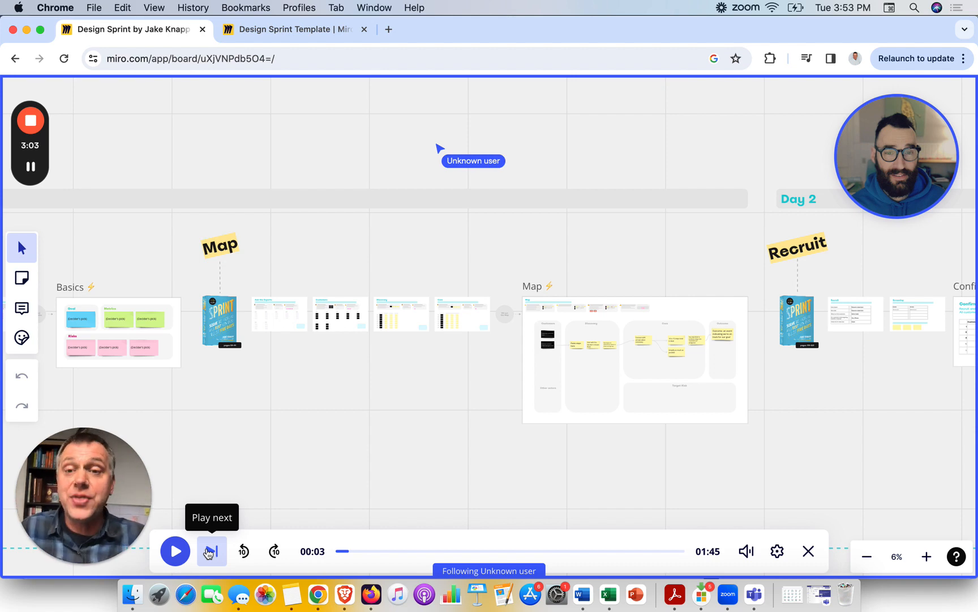
# Step: Continue skipping module walkthroughs until the Core walkthrough loads and starts
pyautogui.click(210, 550)
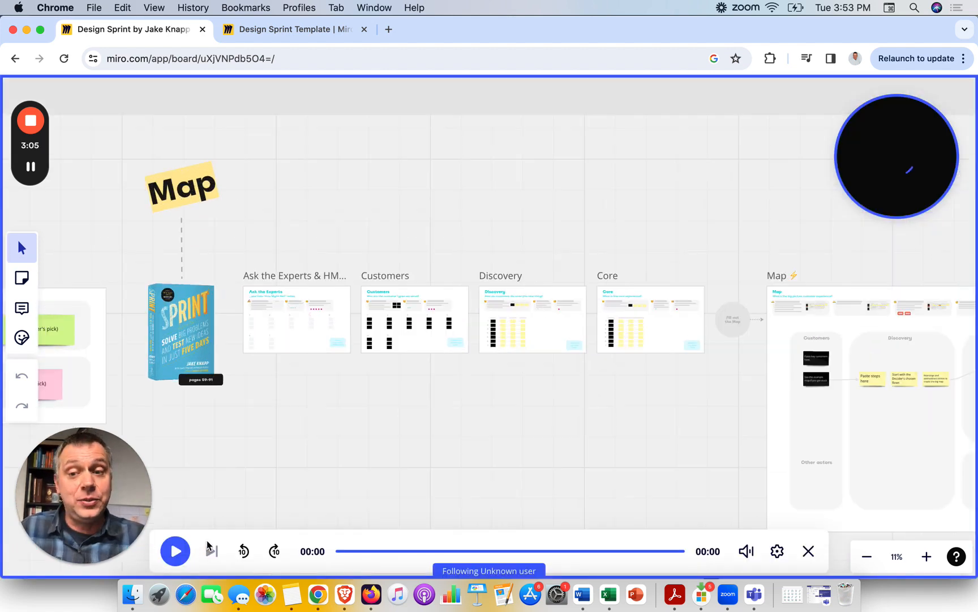
pyautogui.click(212, 551)
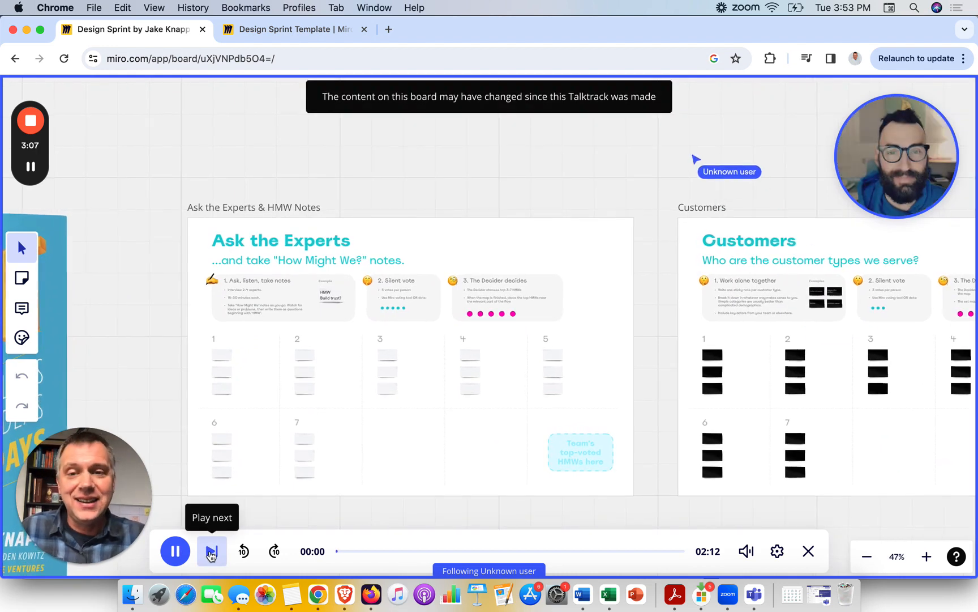
pyautogui.click(175, 550)
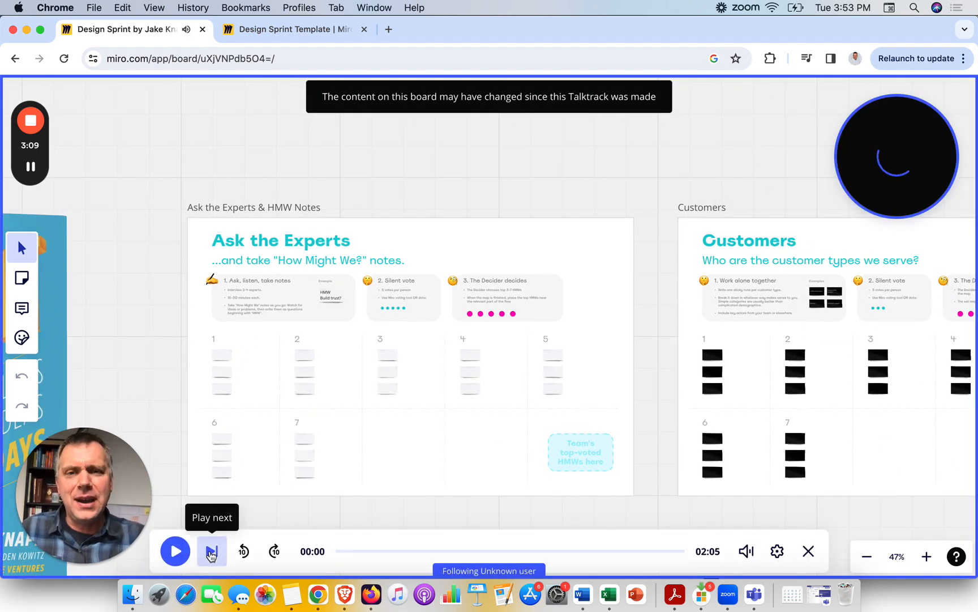
pyautogui.click(176, 551)
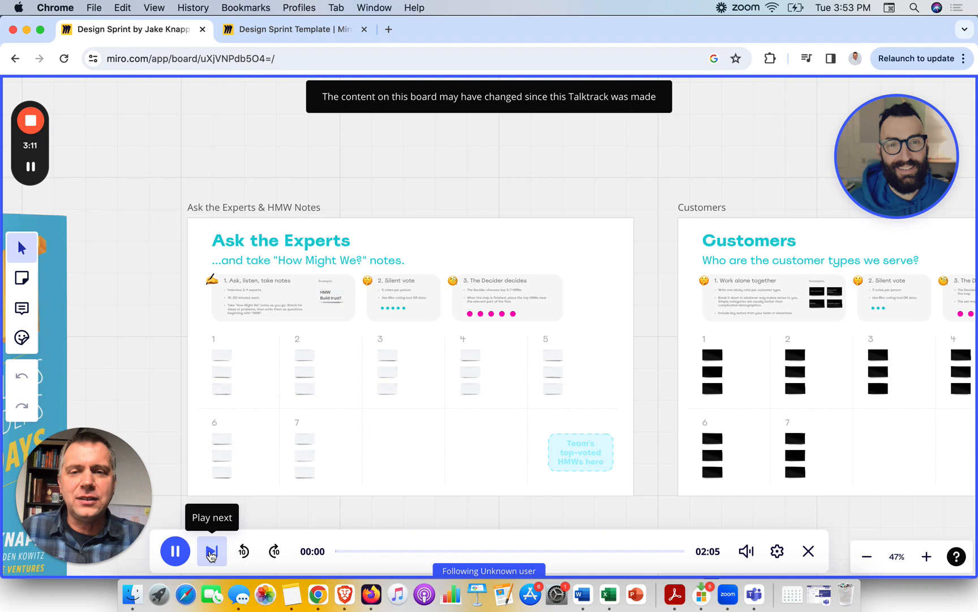
pyautogui.click(212, 550)
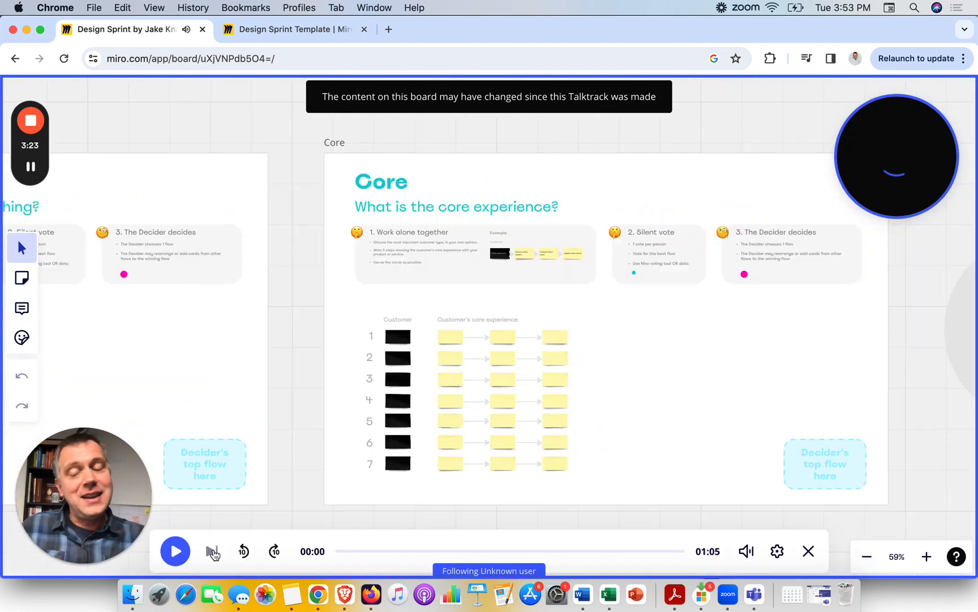
pyautogui.click(212, 551)
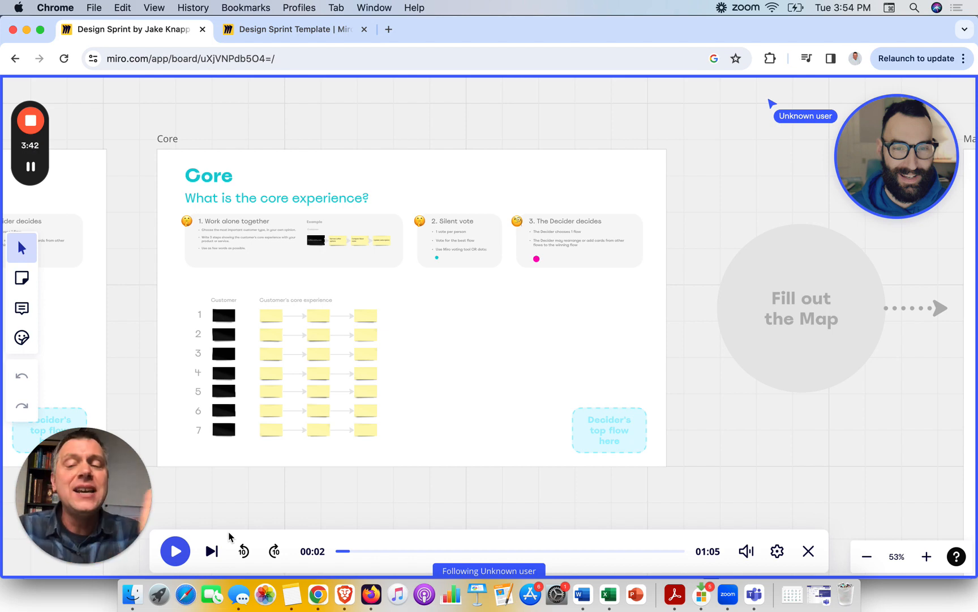
pyautogui.moveTo(211, 550)
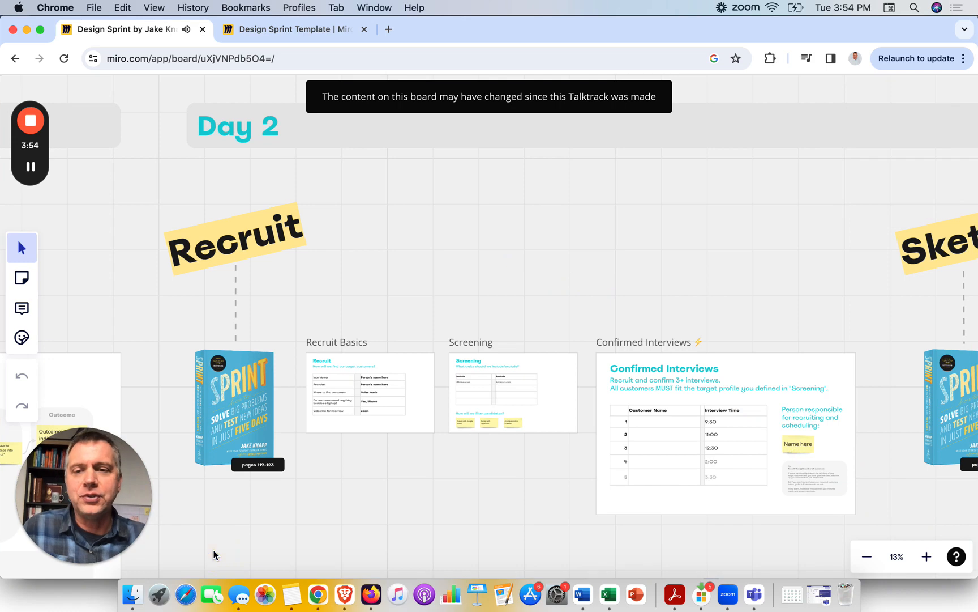
# Step: Advance past Core to the Day 2 Sketch Ideas and Crazy 8s walkthrough
pyautogui.click(212, 550)
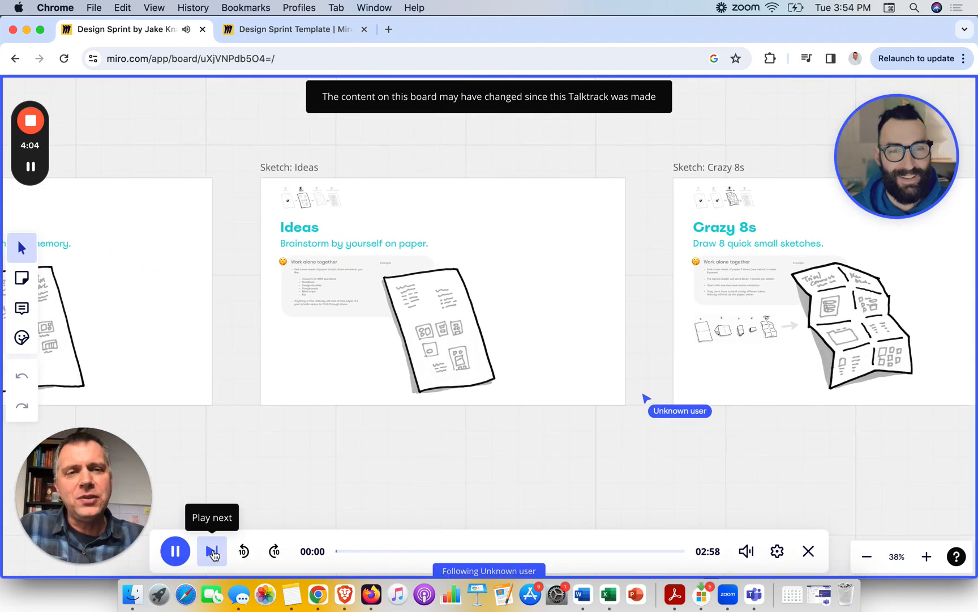
# Step: Skip through Solution Sketch, Straw Poll and Hypotheses to reach the Day 5 Test Scorecard walkthrough
pyautogui.click(212, 551)
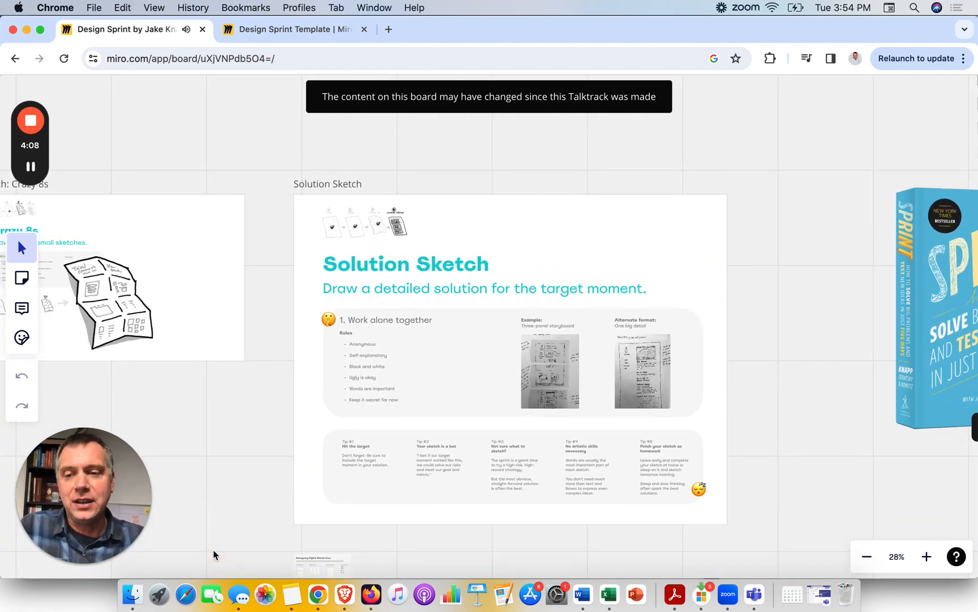
pyautogui.click(212, 550)
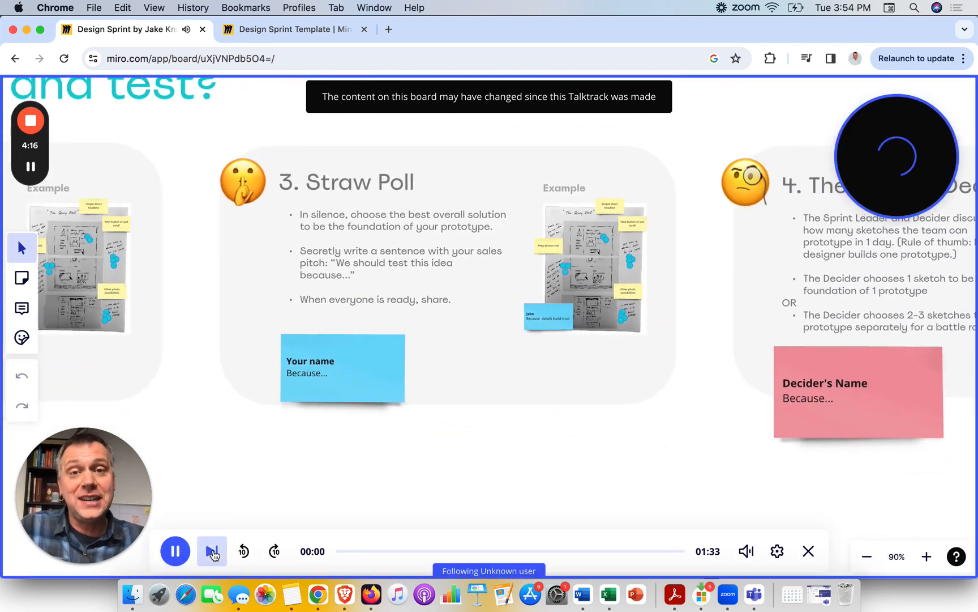
pyautogui.click(212, 552)
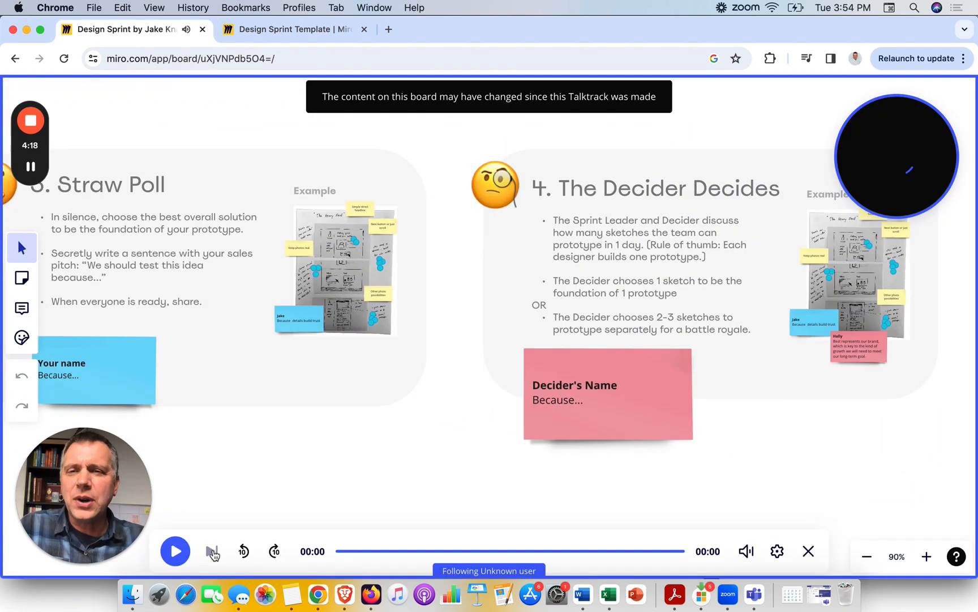
pyautogui.click(211, 551)
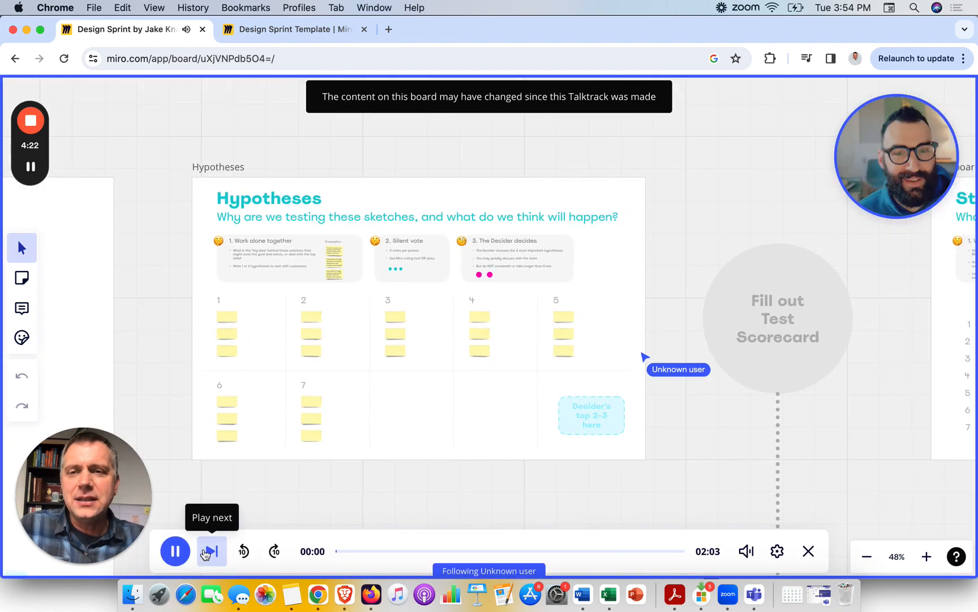
pyautogui.click(211, 551)
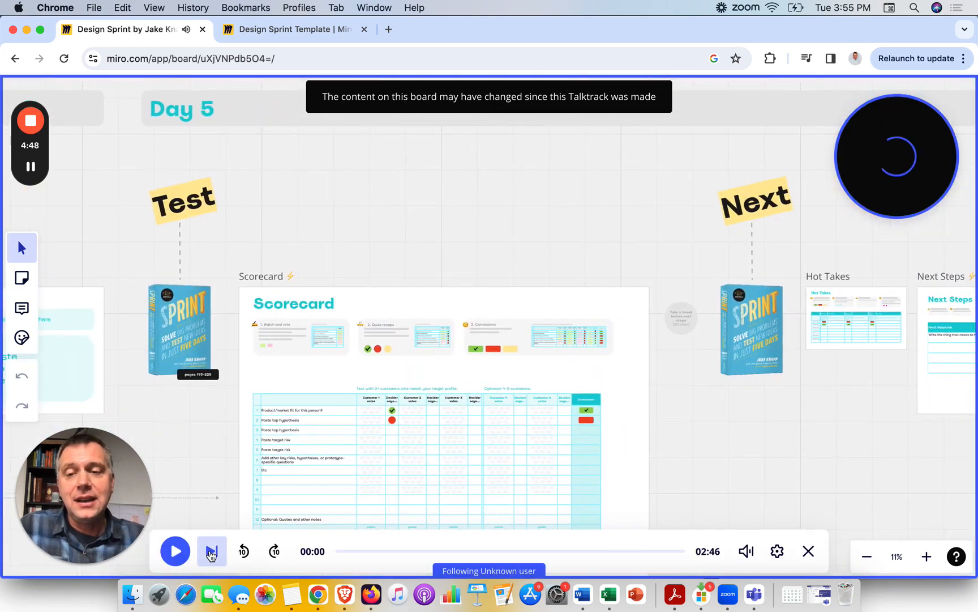
# Step: Load the final Hot Takes and Next Steps walkthrough and pause it just after it starts
pyautogui.click(211, 551)
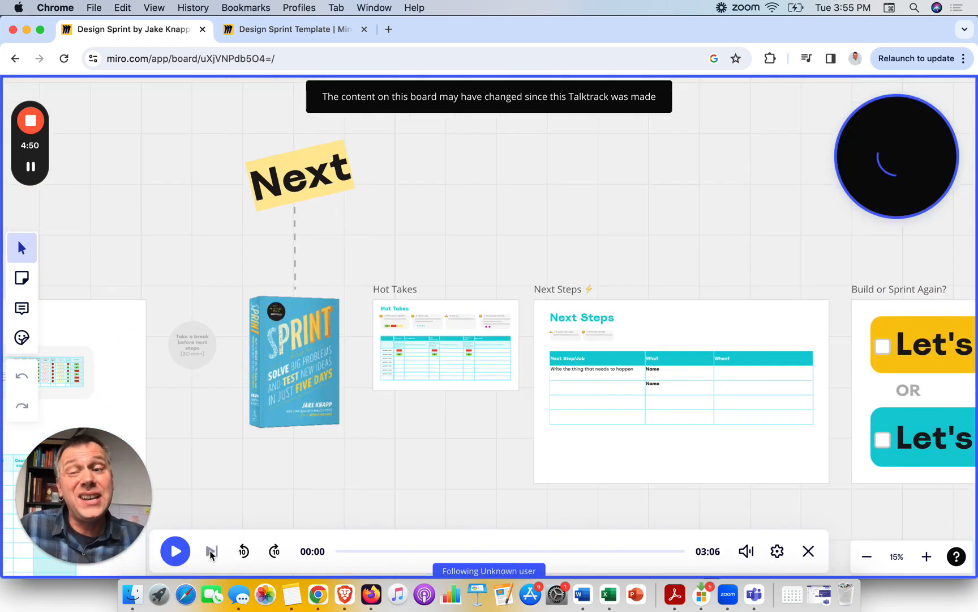
pyautogui.click(174, 551)
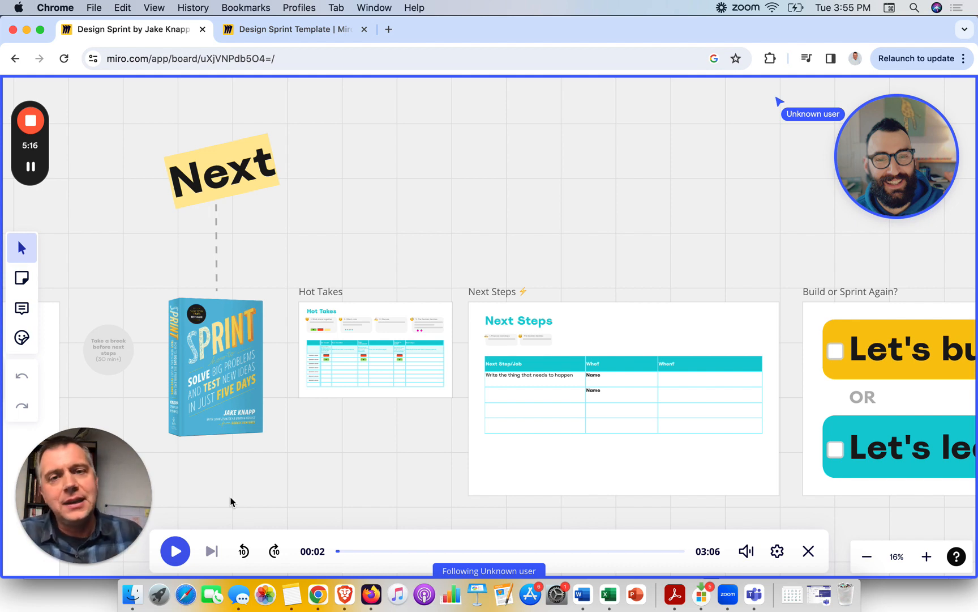
pyautogui.moveTo(806, 163)
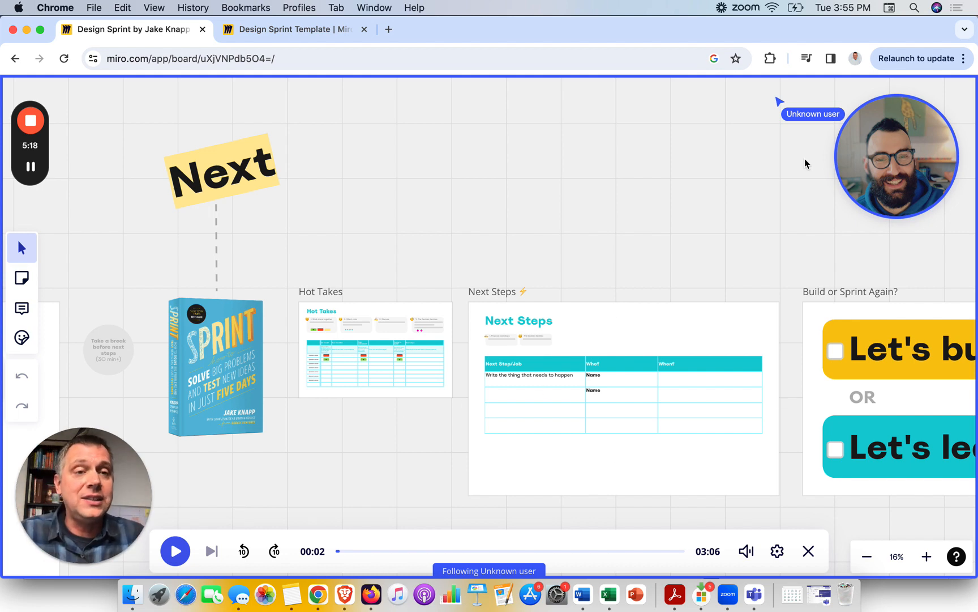
pyautogui.moveTo(721, 224)
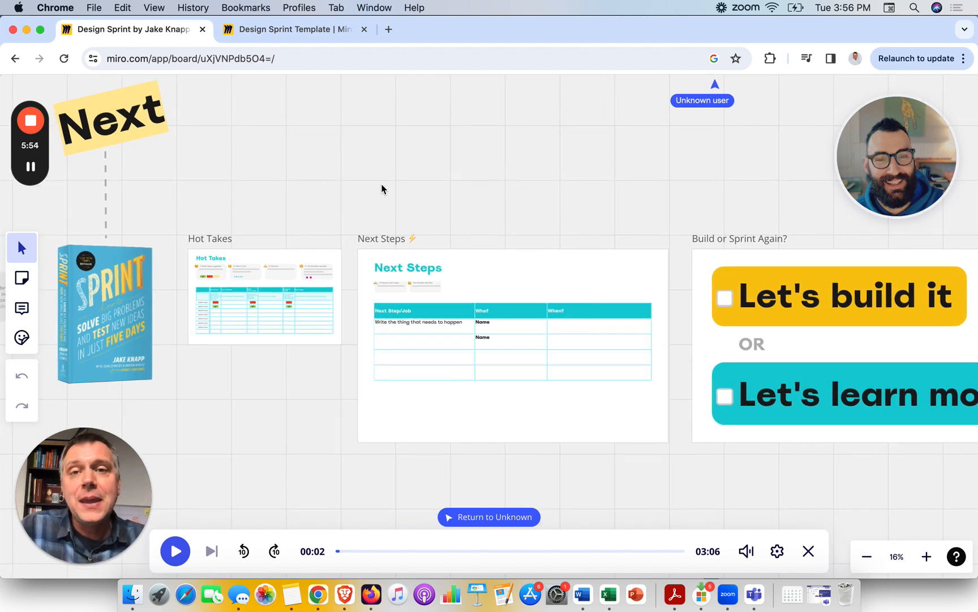
pyautogui.click(30, 121)
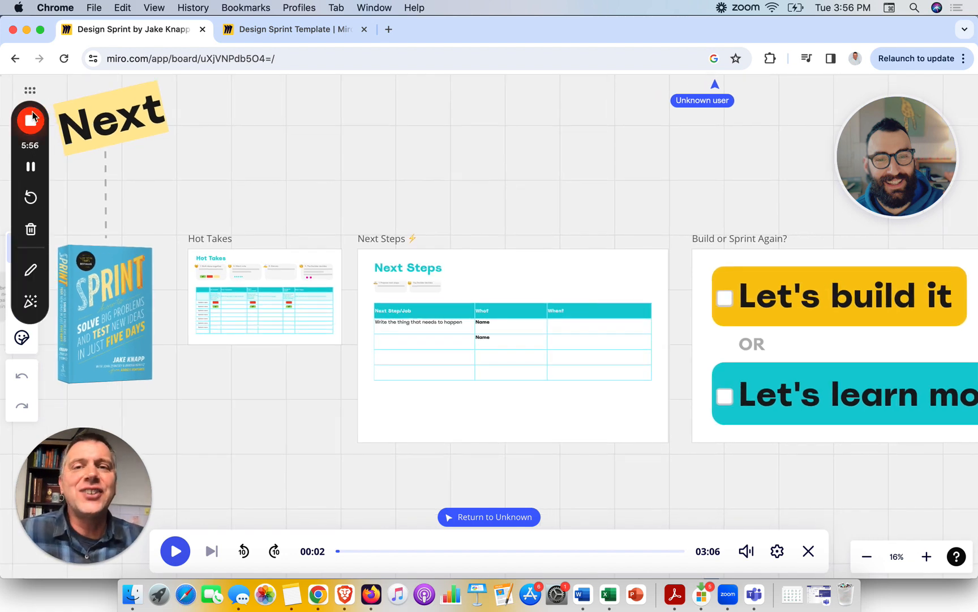